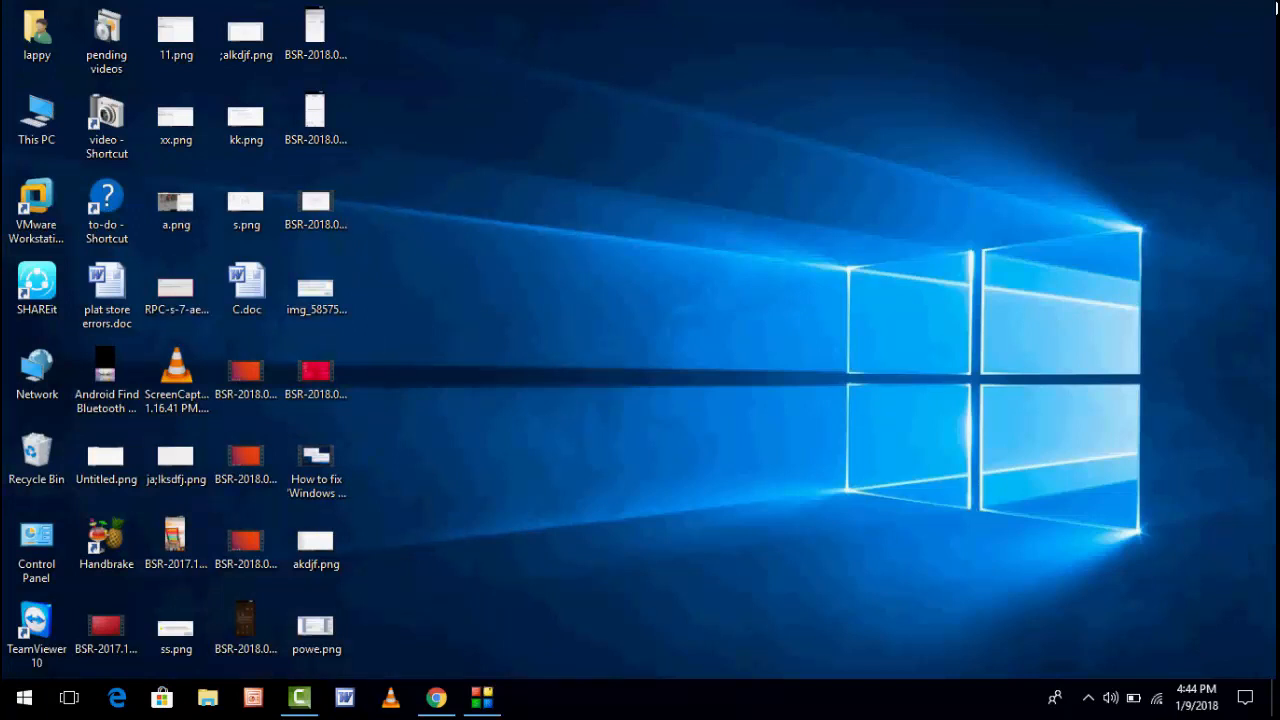
Launch Change for Microsoft Office Professional Edition 2003 from Programs and Features
left_click(11, 694)
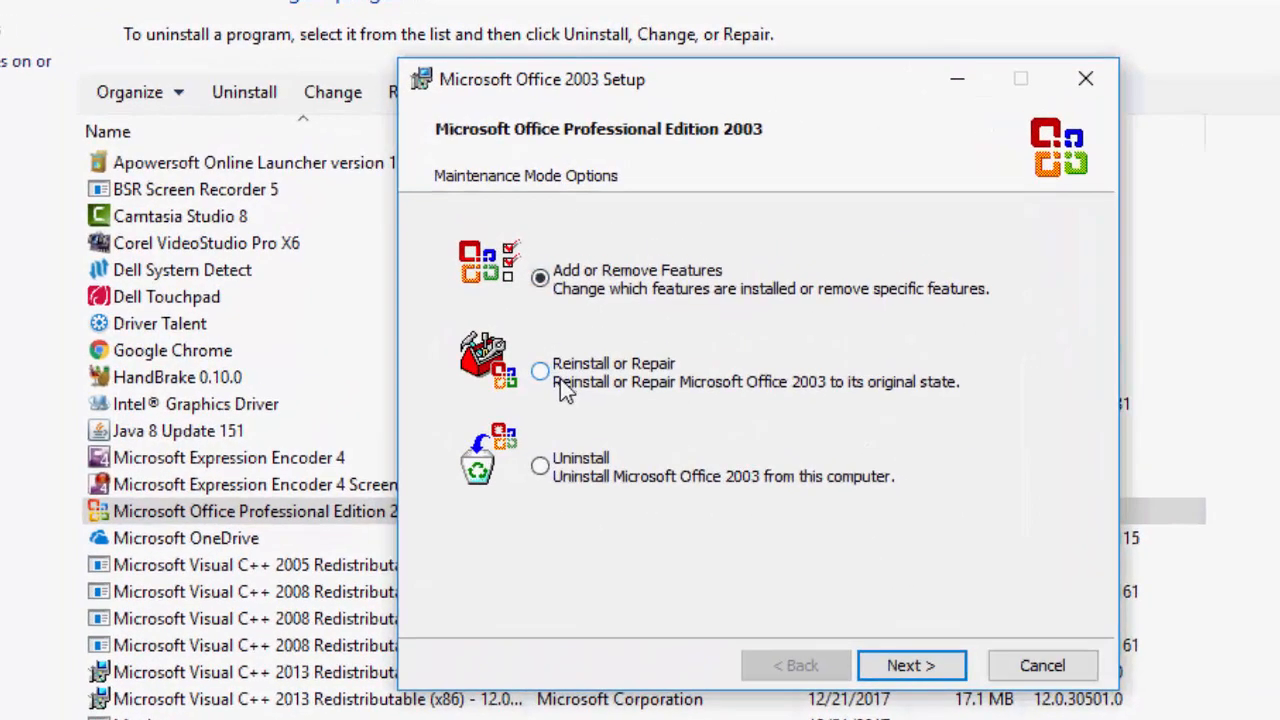
Choose Reinstall or Repair in Maintenance Mode Options and continue with Next
left_click(900, 666)
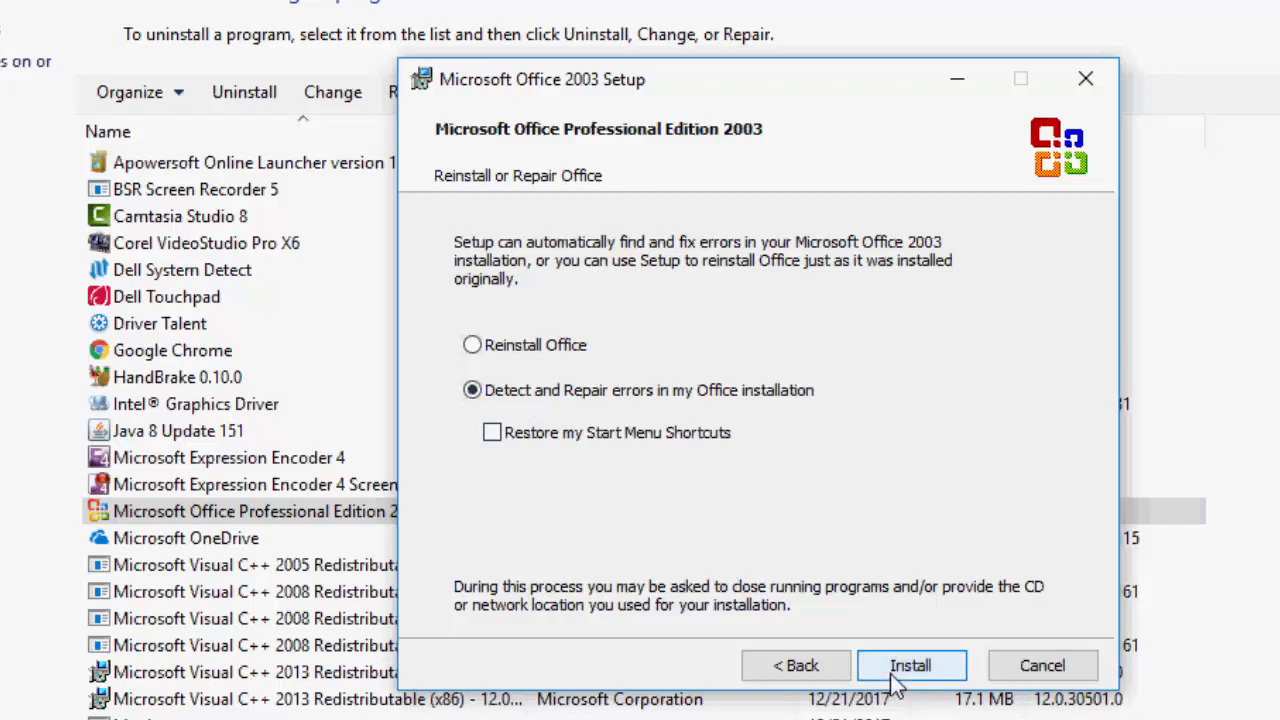